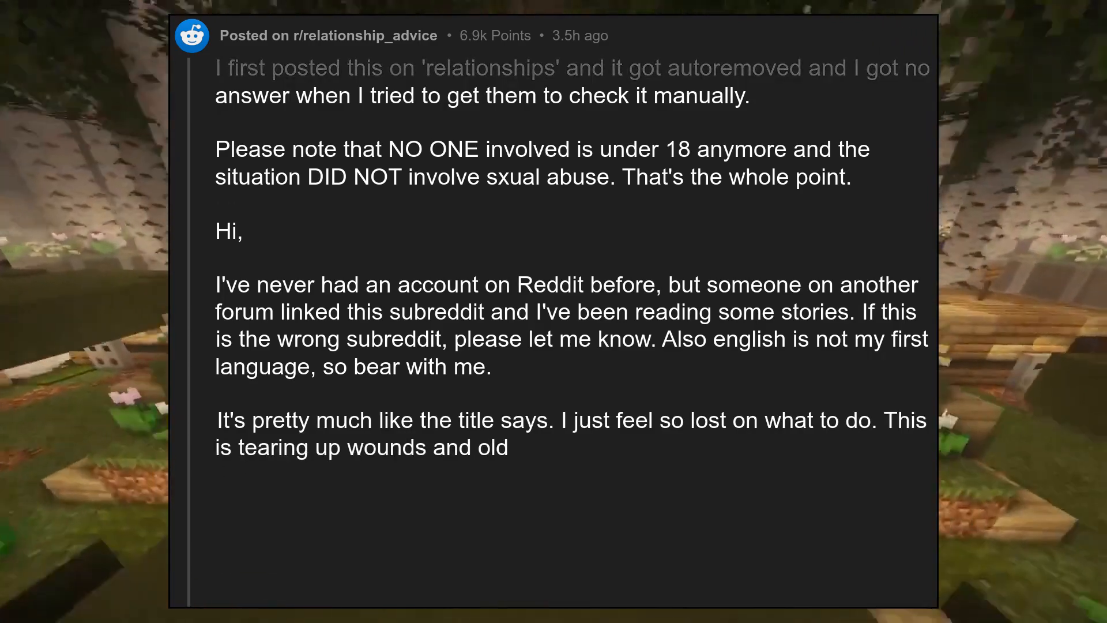
{"action": "scroll", "scroll_direction": "down", "scroll_amount": 3}
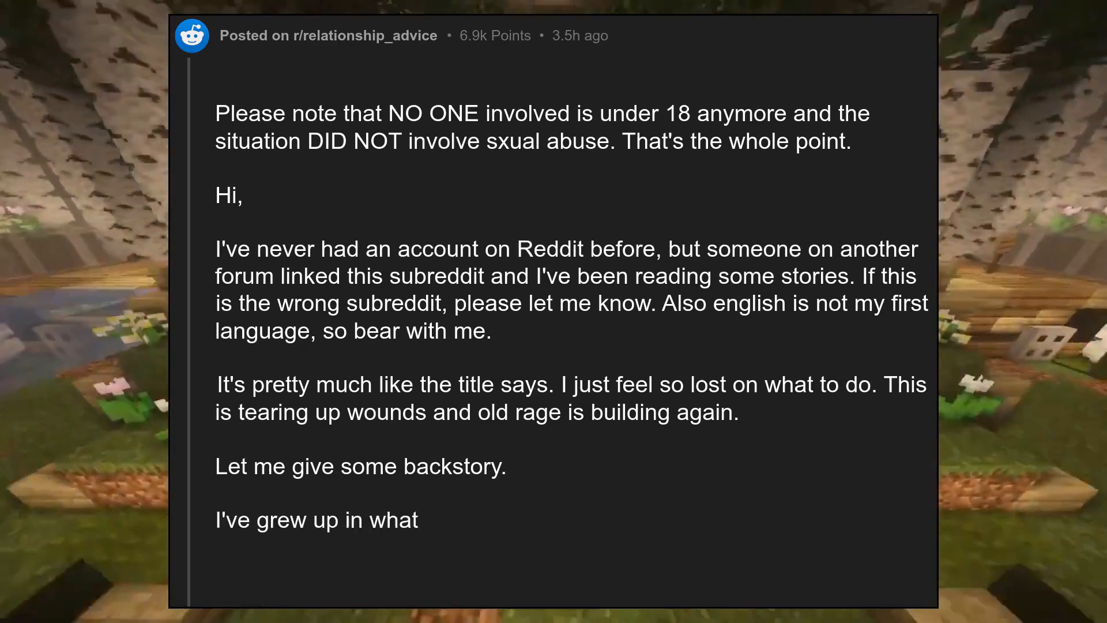
{"action": "scroll", "scroll_direction": "up", "scroll_amount": 3}
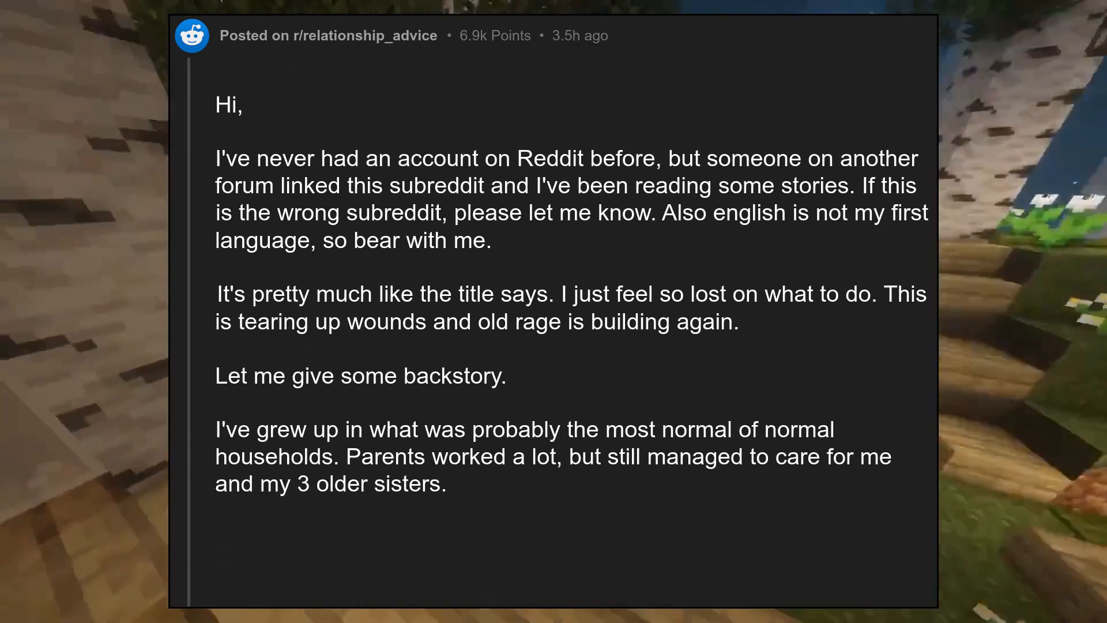
{"action": "scroll", "scroll_direction": "up", "scroll_amount": 3}
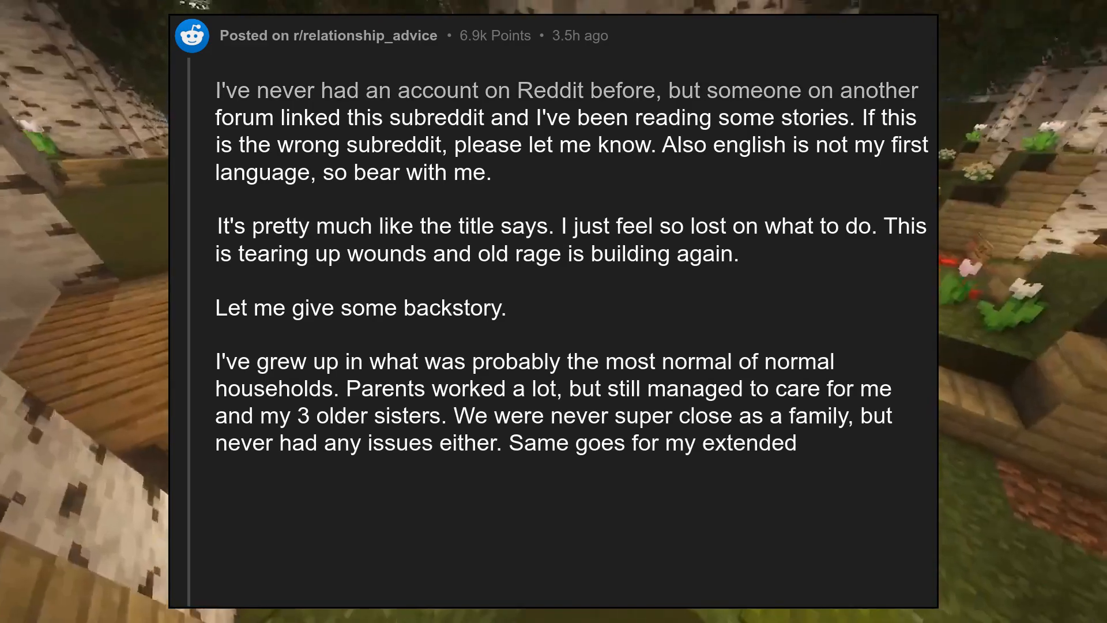
{"action": "scroll", "scroll_direction": "down", "scroll_amount": 3}
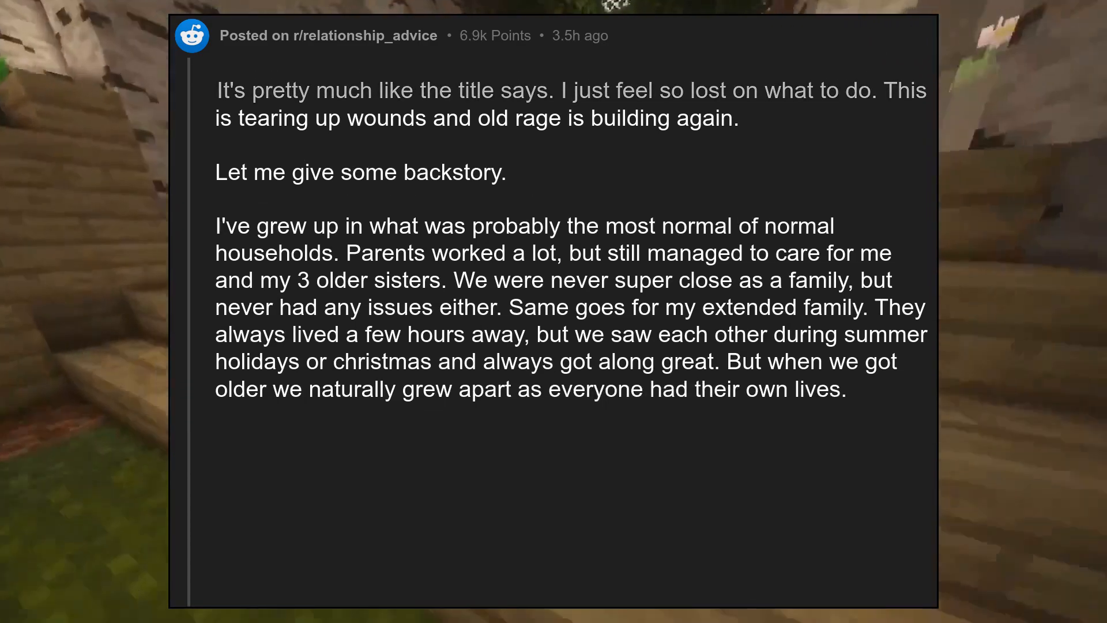
{"action": "scroll", "scroll_direction": "down", "scroll_amount": 3}
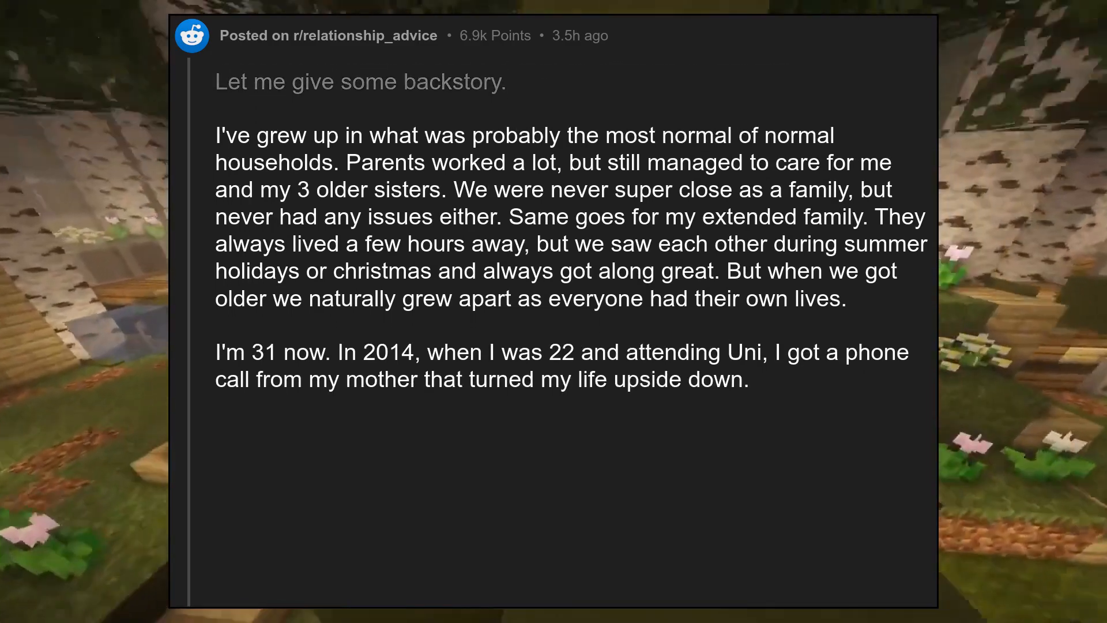
{"action": "scroll", "scroll_direction": "up", "scroll_amount": 3}
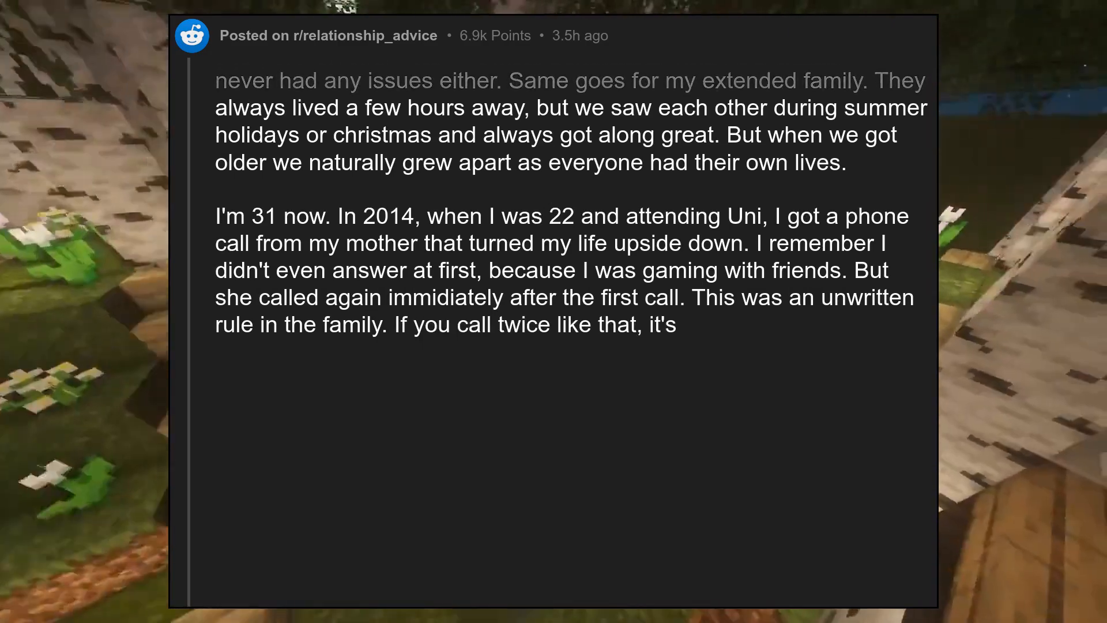
{"action": "scroll", "scroll_direction": "down", "scroll_amount": 3}
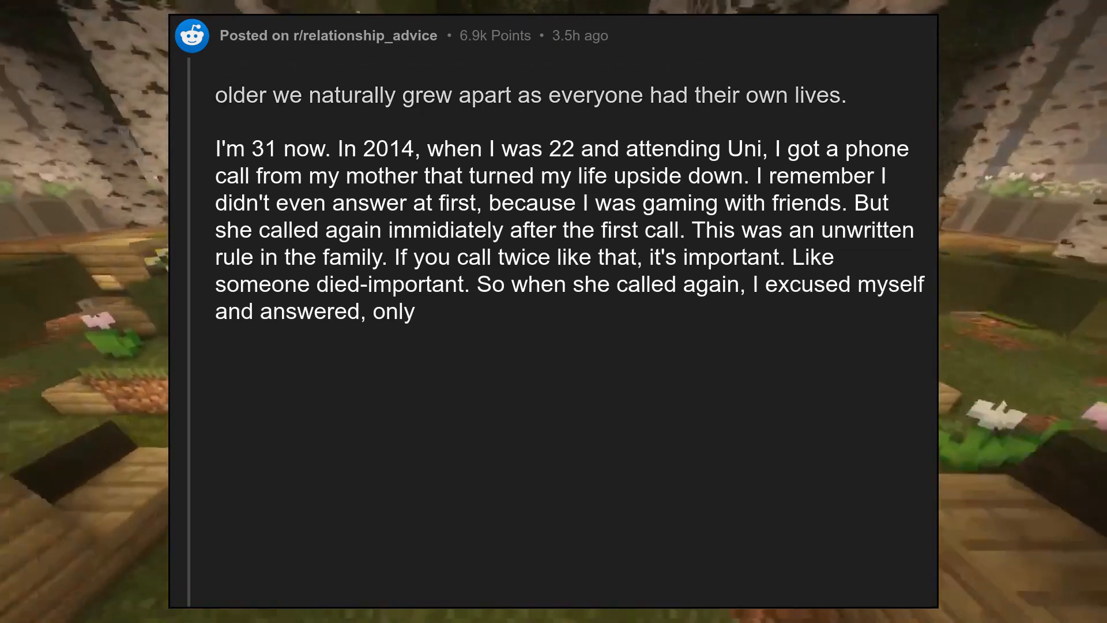
{"action": "scroll", "scroll_direction": "up", "scroll_amount": 3}
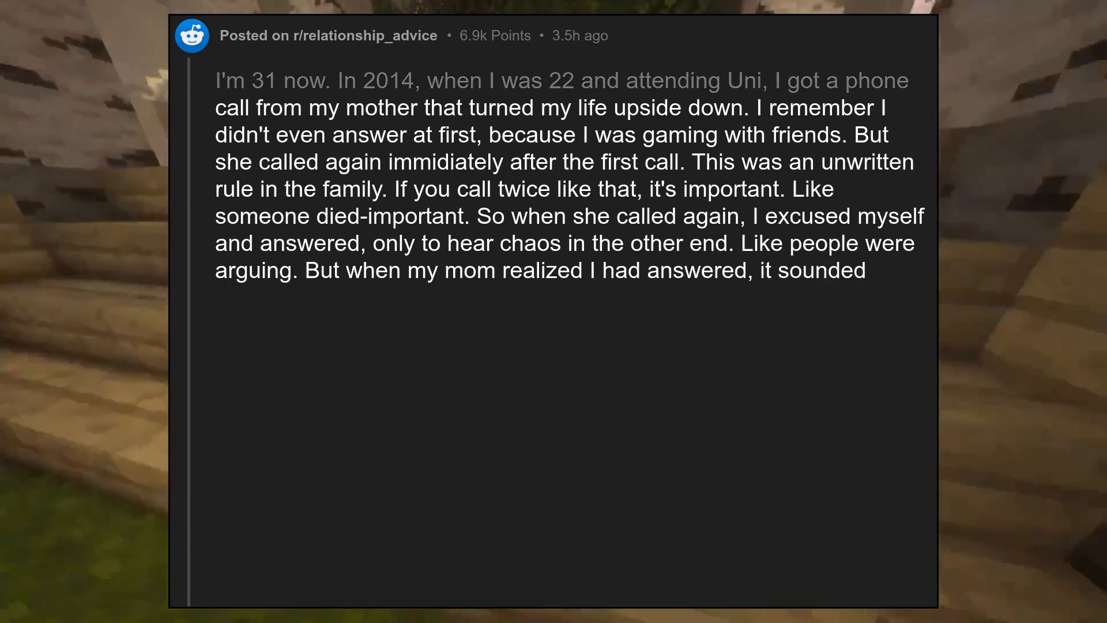
{"action": "scroll", "scroll_direction": "down", "scroll_amount": 3}
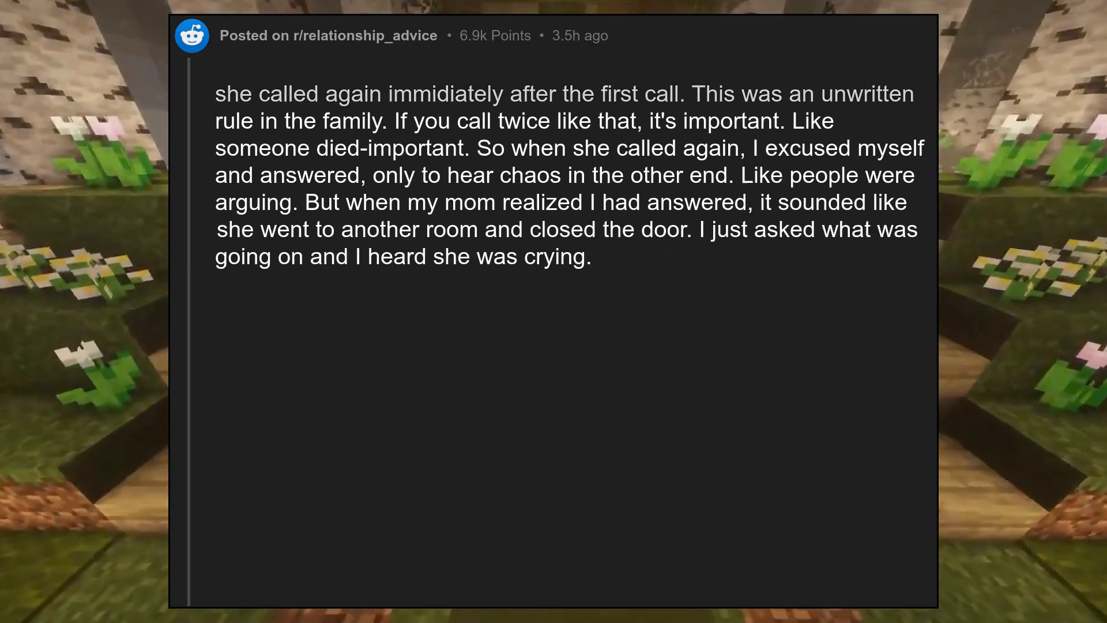
{"action": "scroll", "scroll_direction": "up", "scroll_amount": 3}
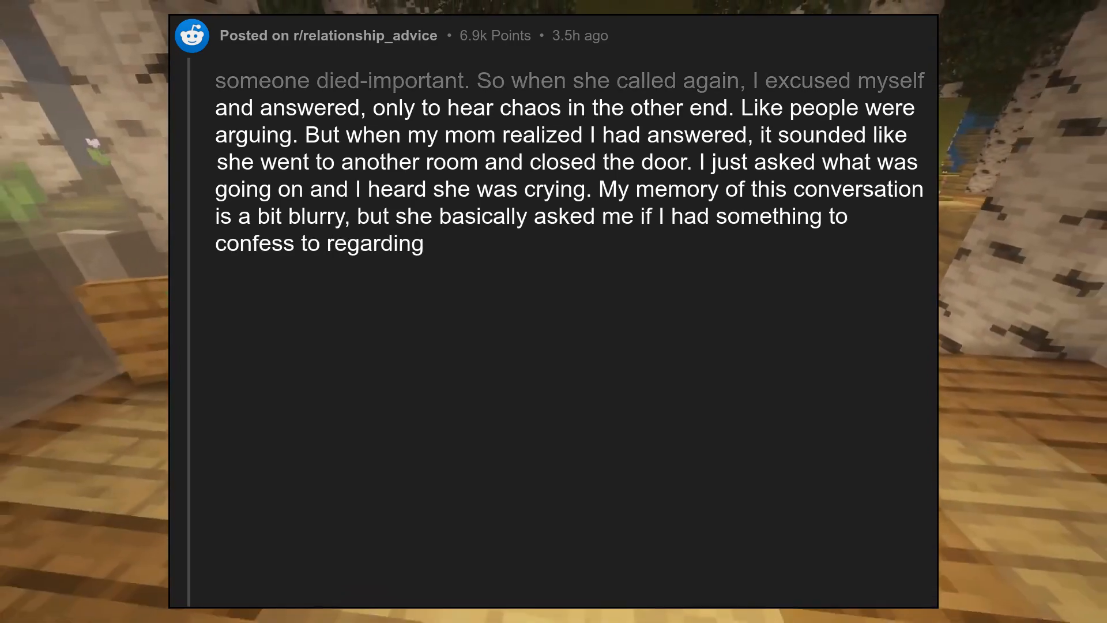
{"action": "scroll", "scroll_direction": "down", "scroll_amount": 3}
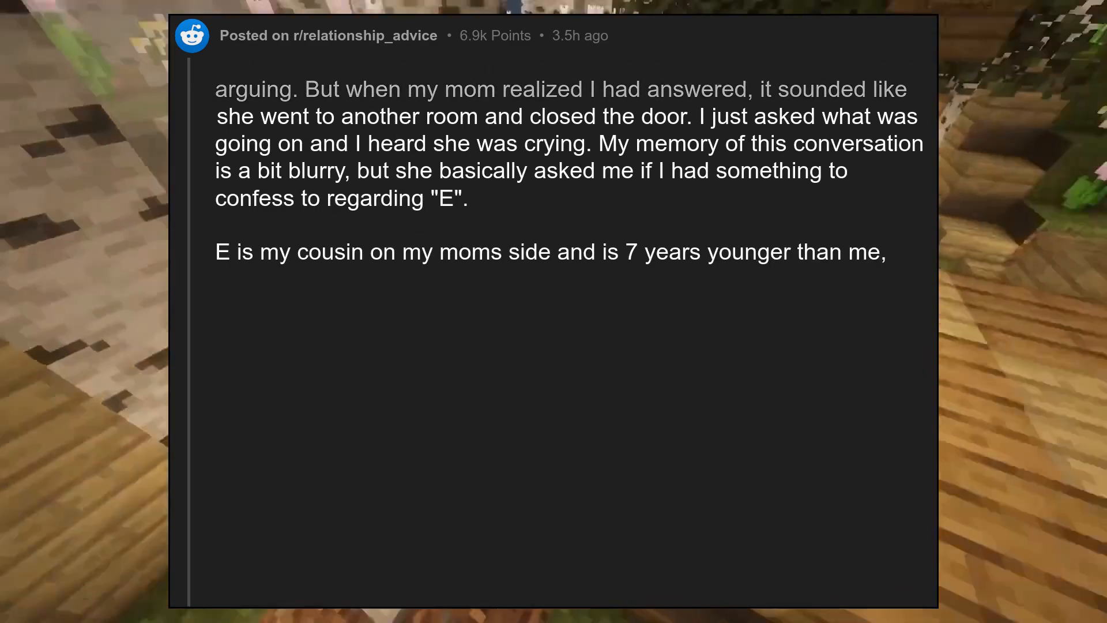
{"action": "scroll", "scroll_direction": "down", "scroll_amount": 3}
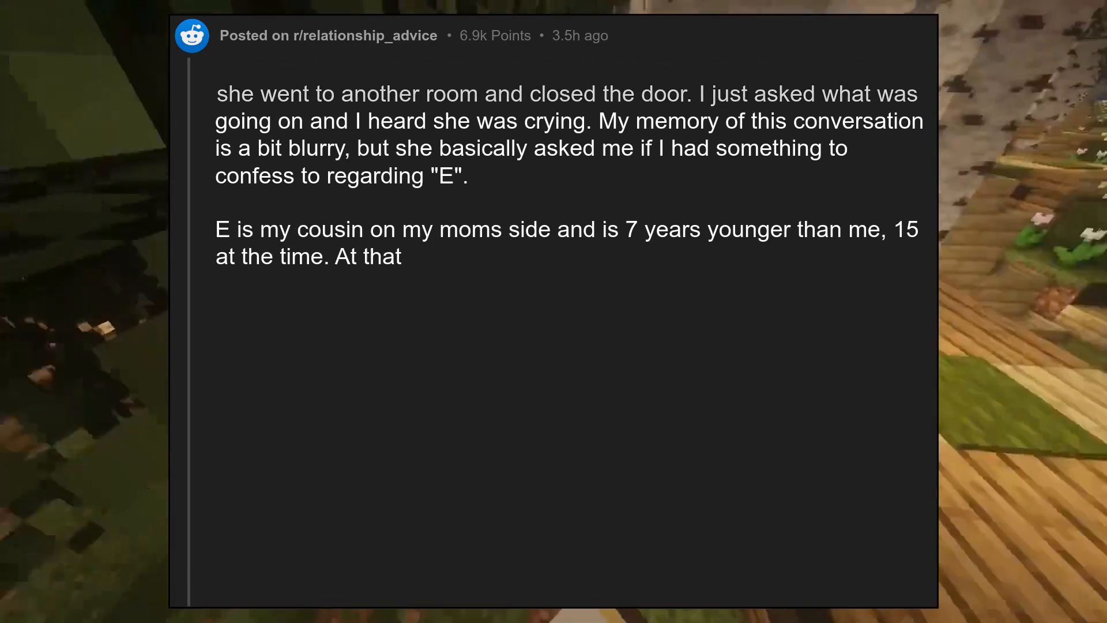
{"action": "scroll", "scroll_direction": "up", "scroll_amount": 3}
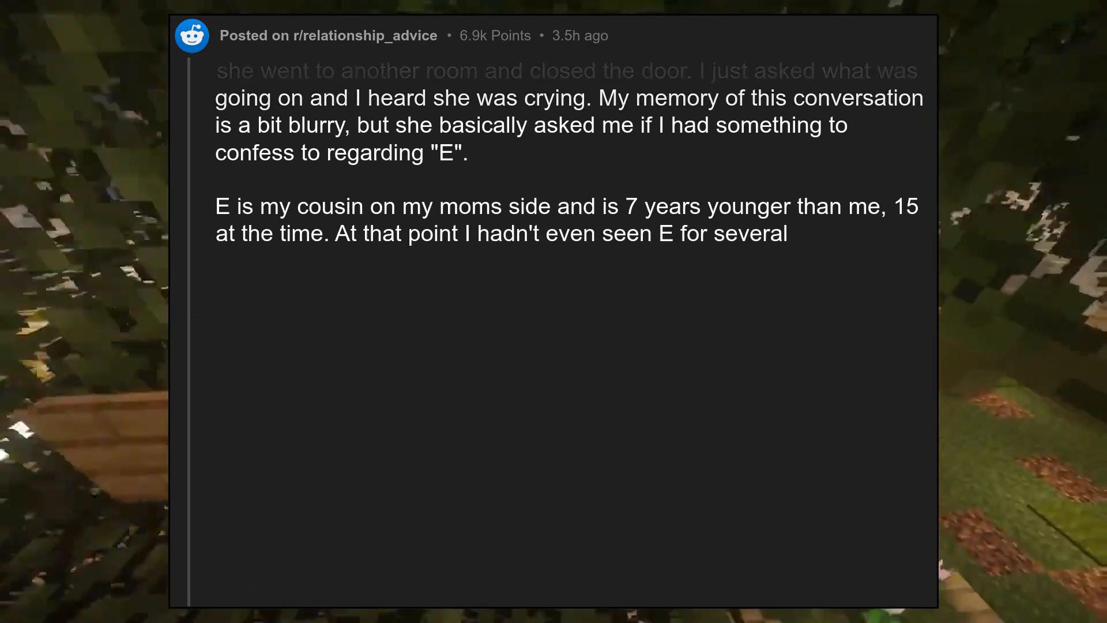
{"action": "scroll", "scroll_direction": "up", "scroll_amount": 3}
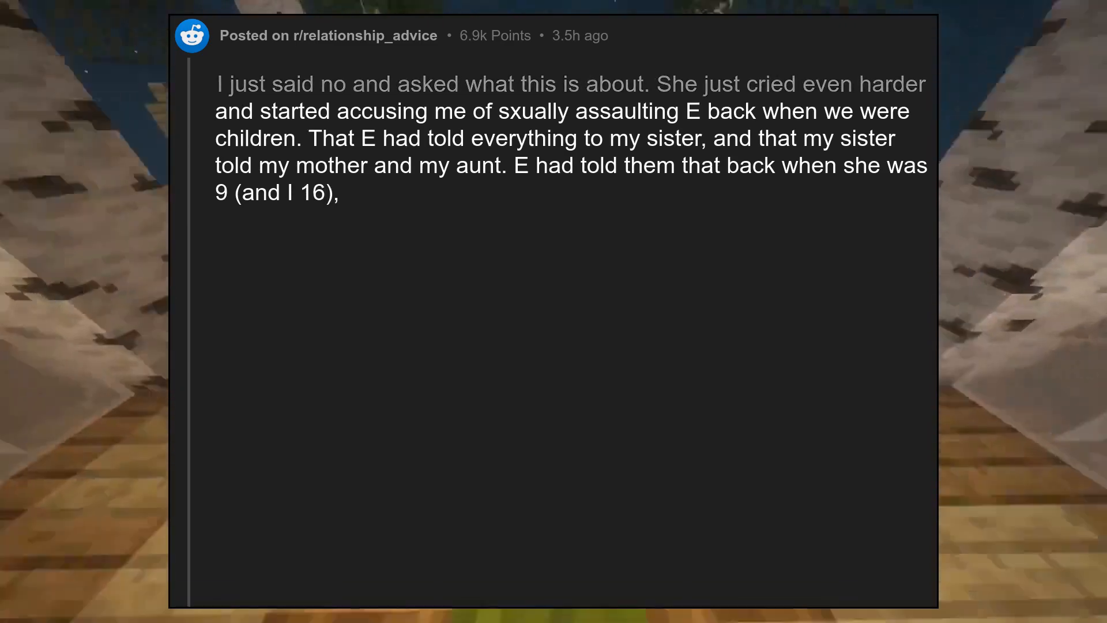
{"action": "scroll", "scroll_direction": "down", "scroll_amount": 3}
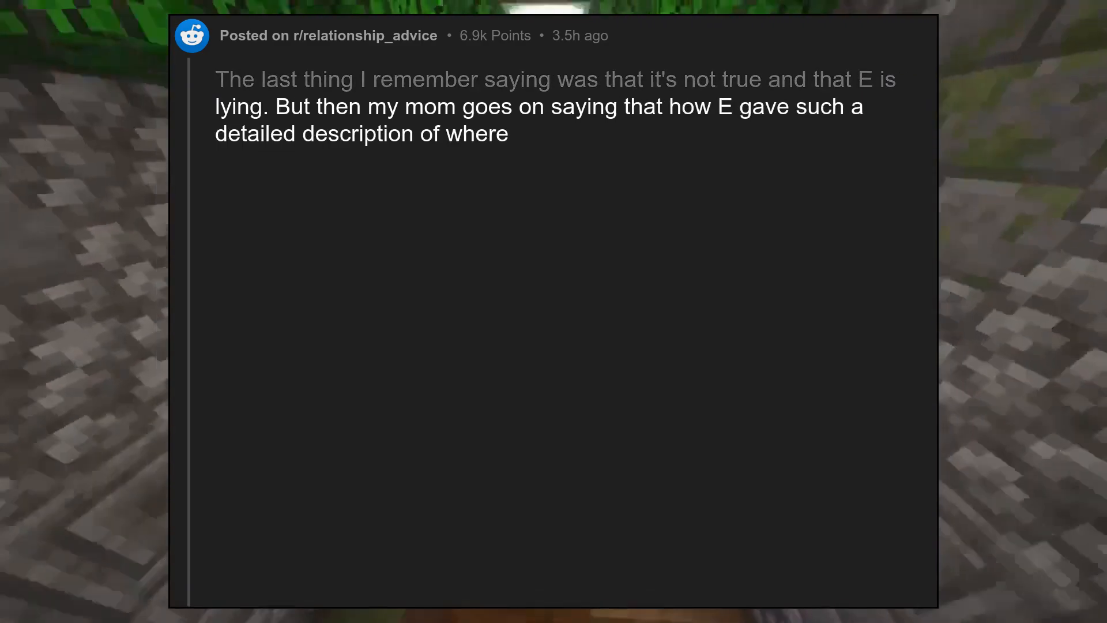
{"action": "scroll", "scroll_direction": "up", "scroll_amount": 3}
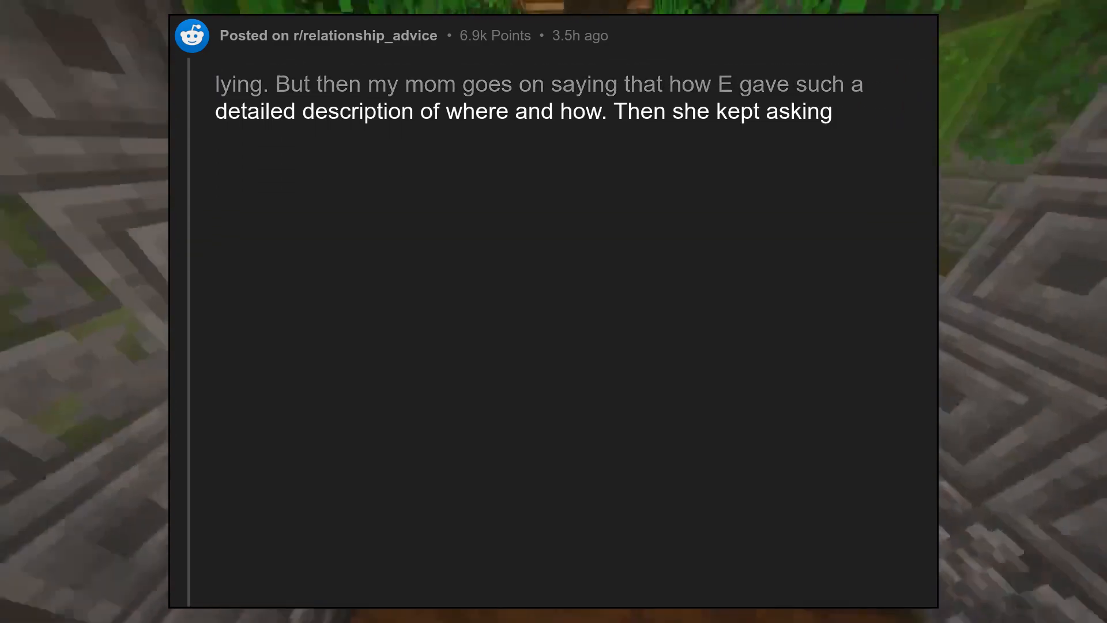